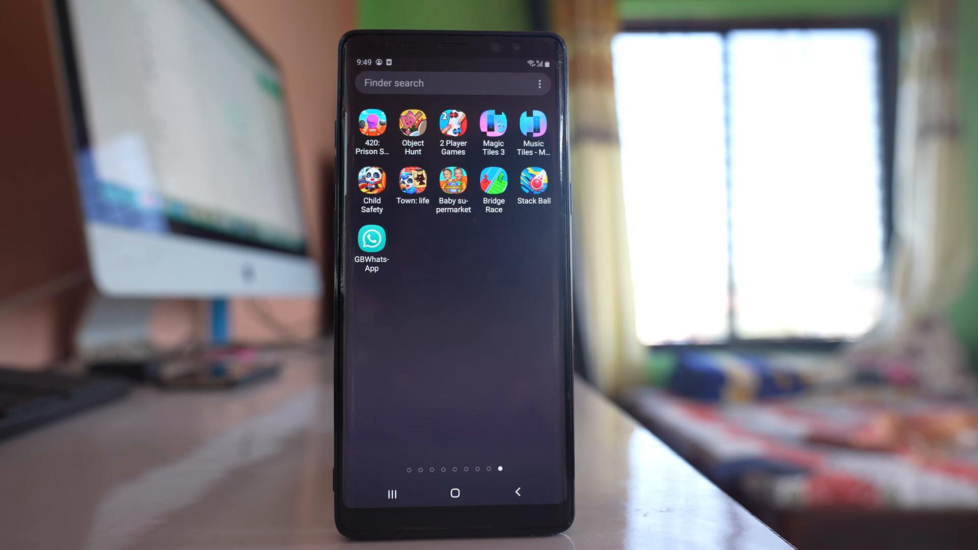
Launch GBWhatsApp and reach Settings from the three-dot menu toward two-step verification
left_click(371, 238)
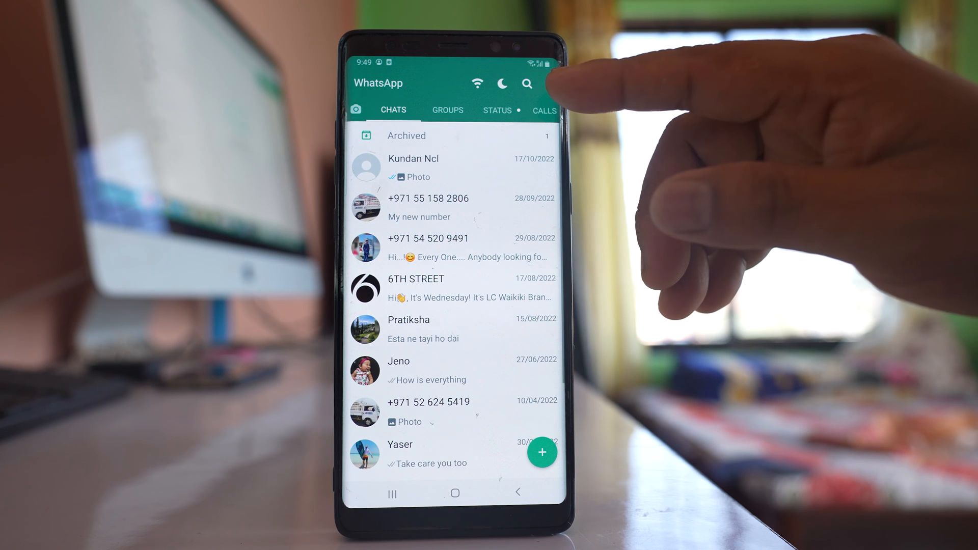
left_click(548, 84)
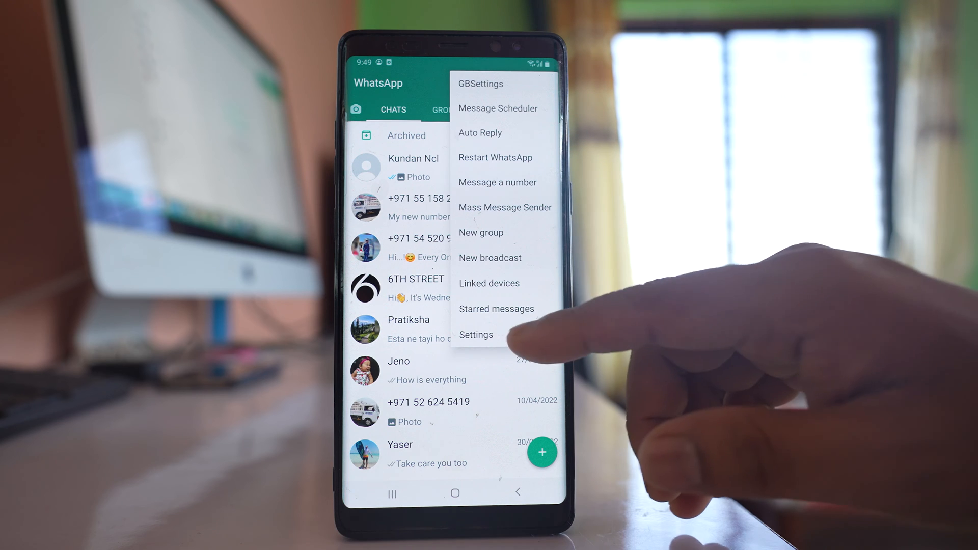
left_click(475, 336)
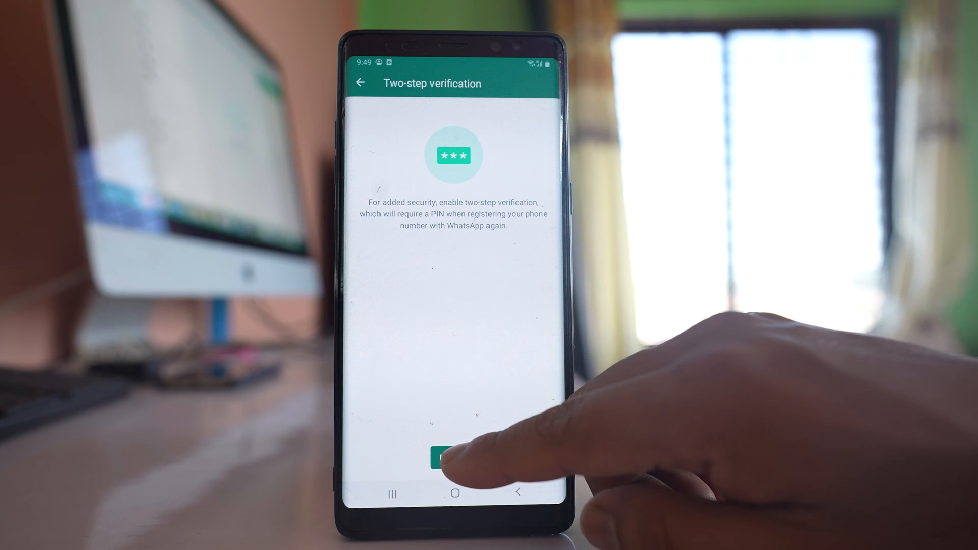
Enable two-step verification with a six-digit PIN and confirm the recovery email address
left_click(447, 459)
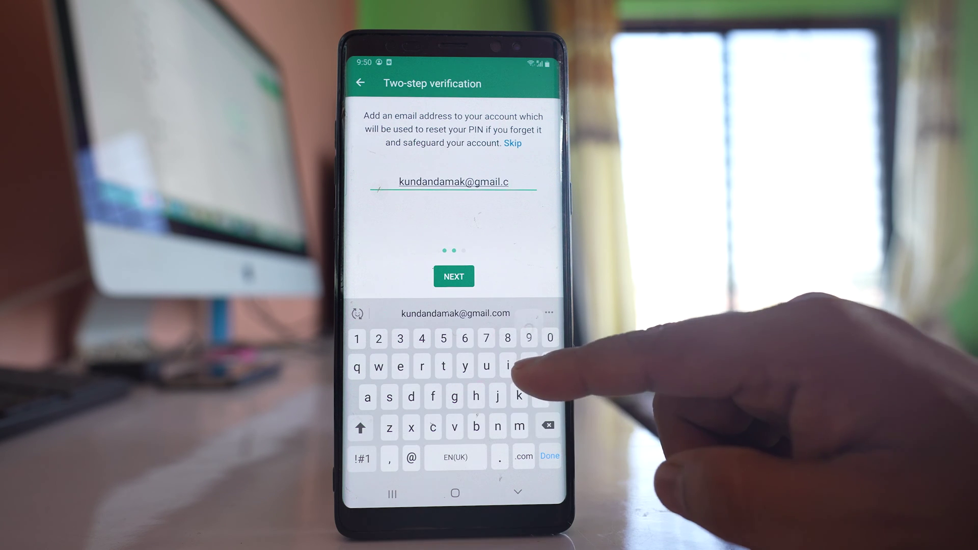
left_click(454, 276)
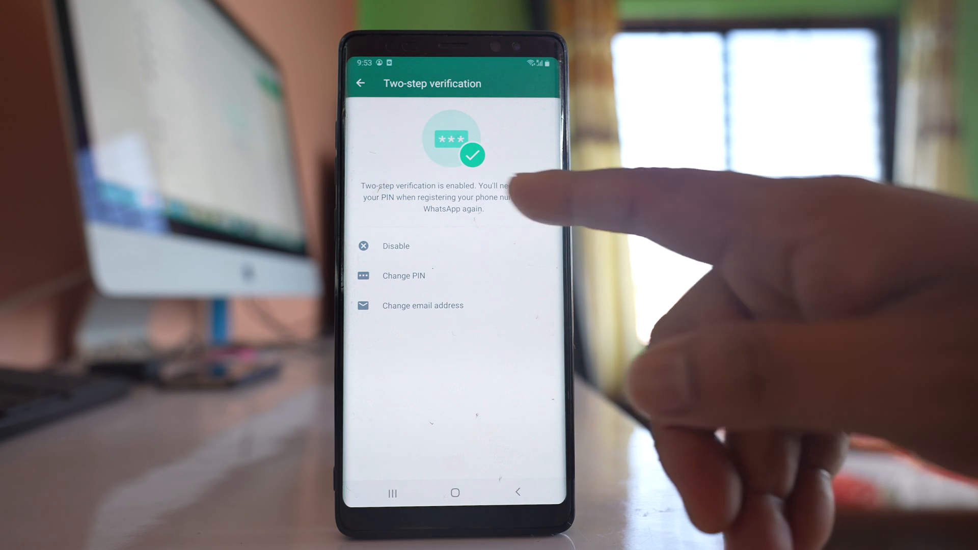
mouse_move(499, 218)
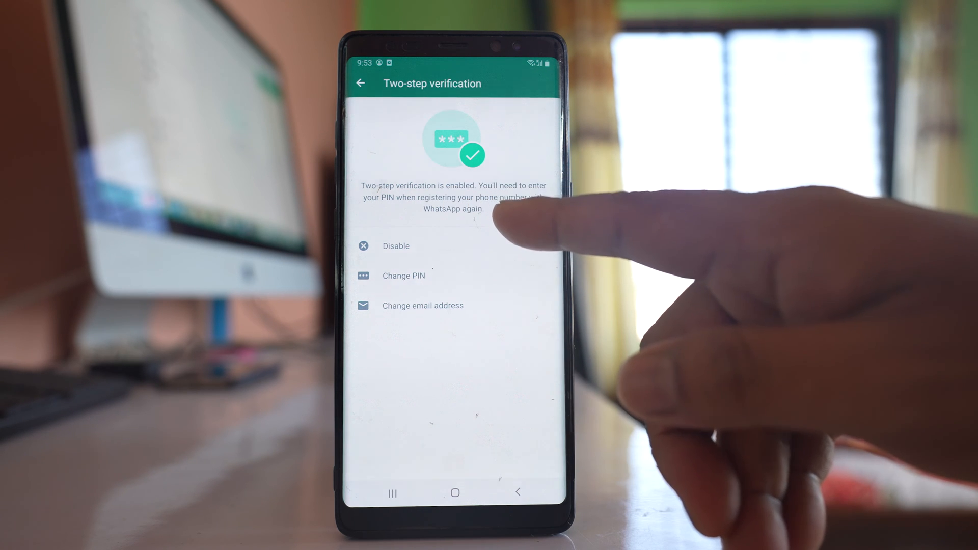
mouse_move(529, 218)
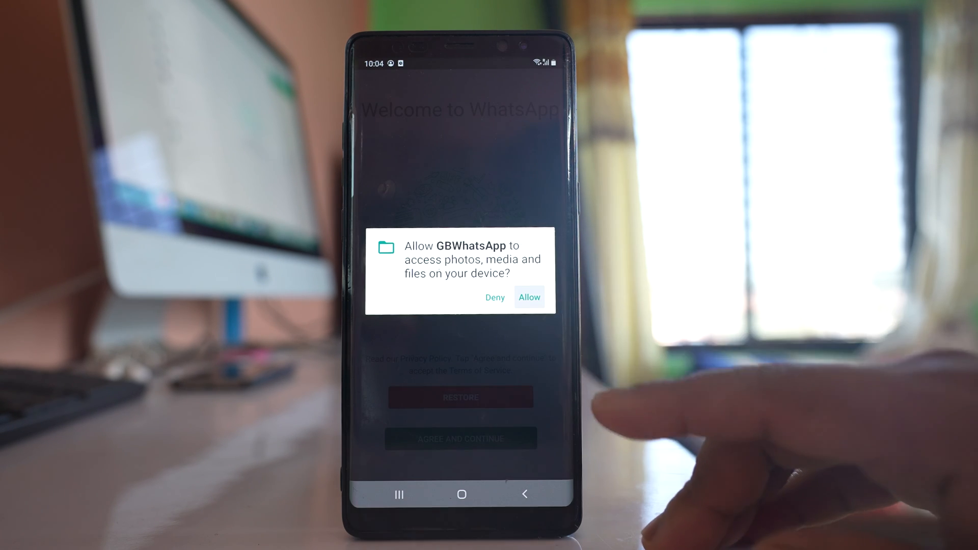
Allow file access, submit the UAE phone number and answer the automatic SMS detection prompt
left_click(529, 297)
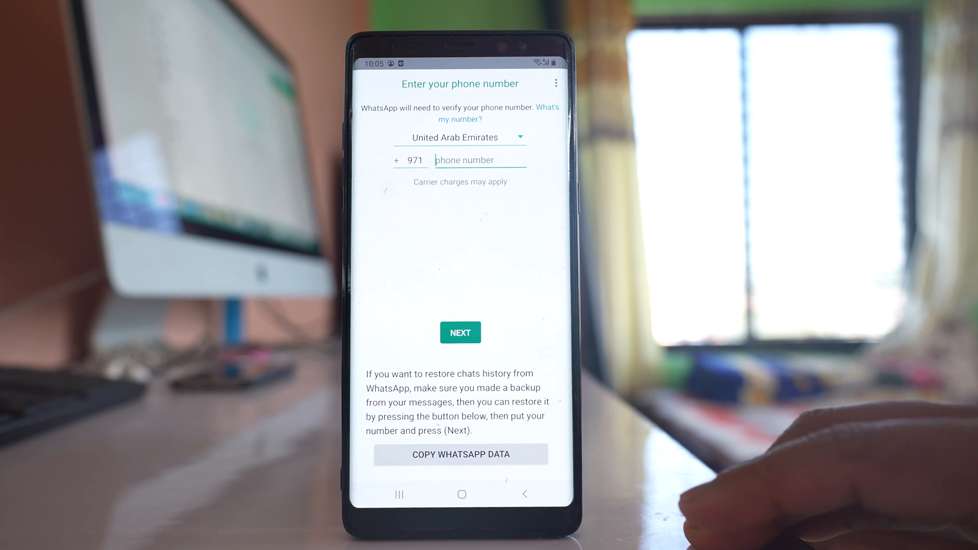
left_click(480, 160)
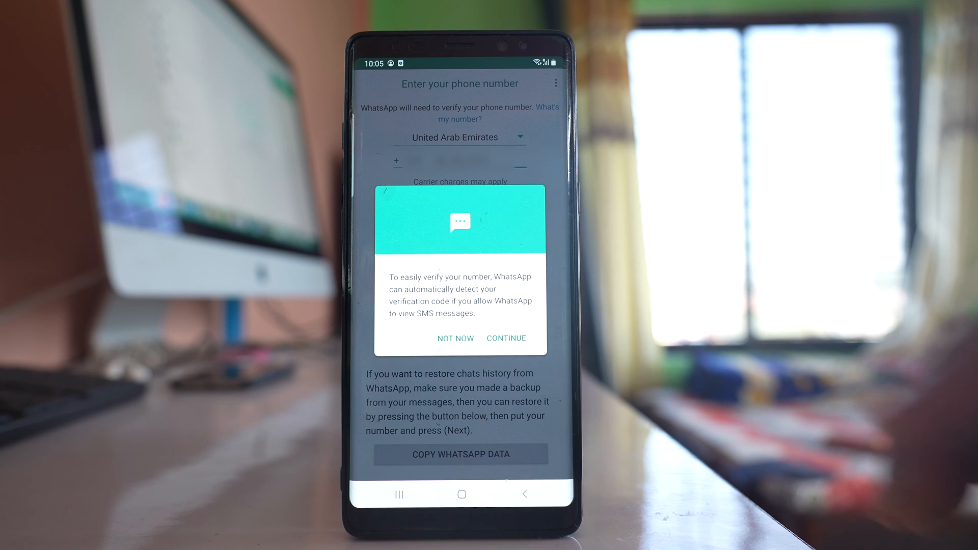
left_click(455, 338)
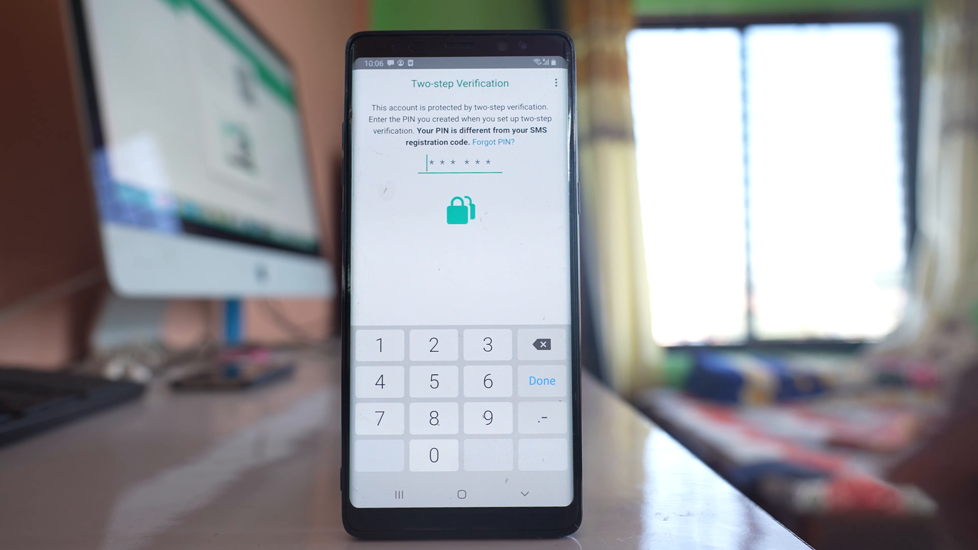
Submit the two-step verification PIN to re-register the number
left_click(541, 380)
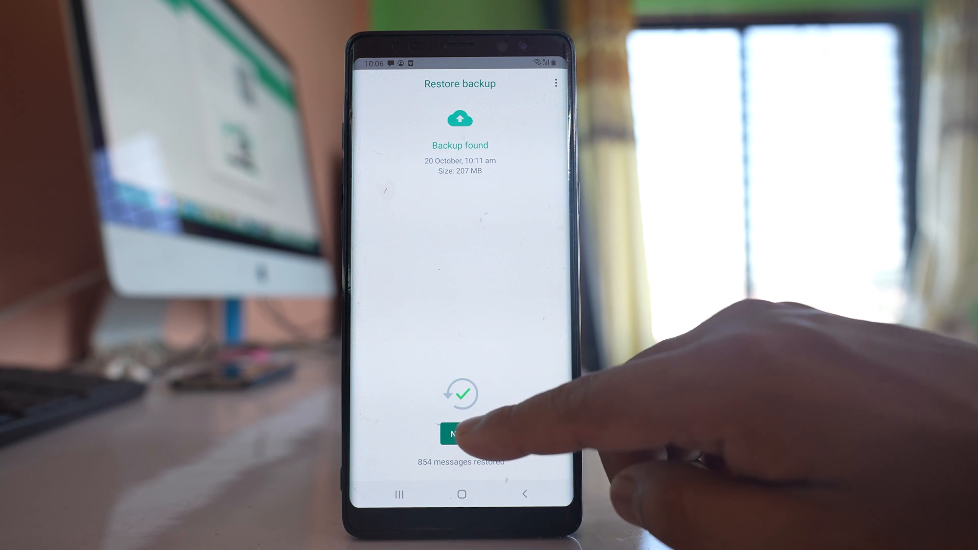
Continue past the 854-message restore and start the profile name with 'Ch'
left_click(459, 432)
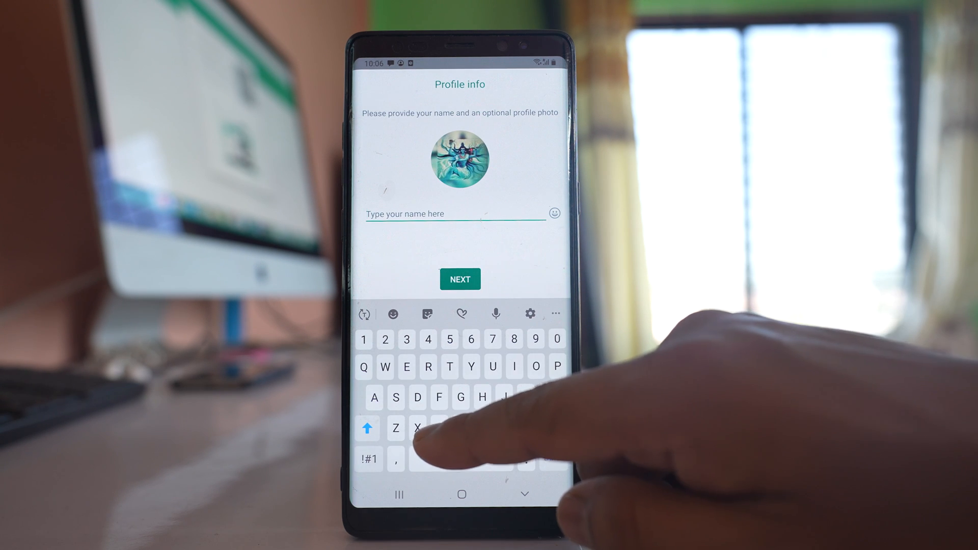
type("Ch")
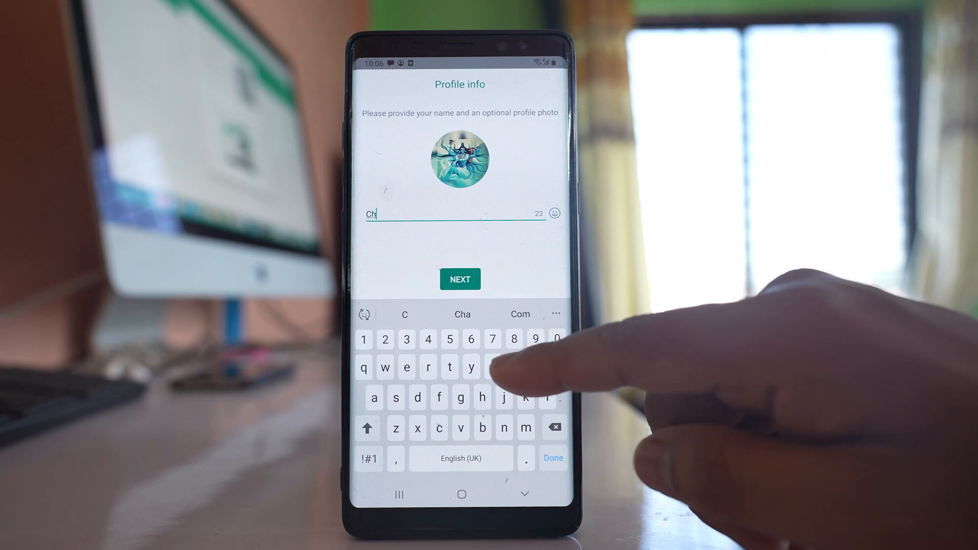